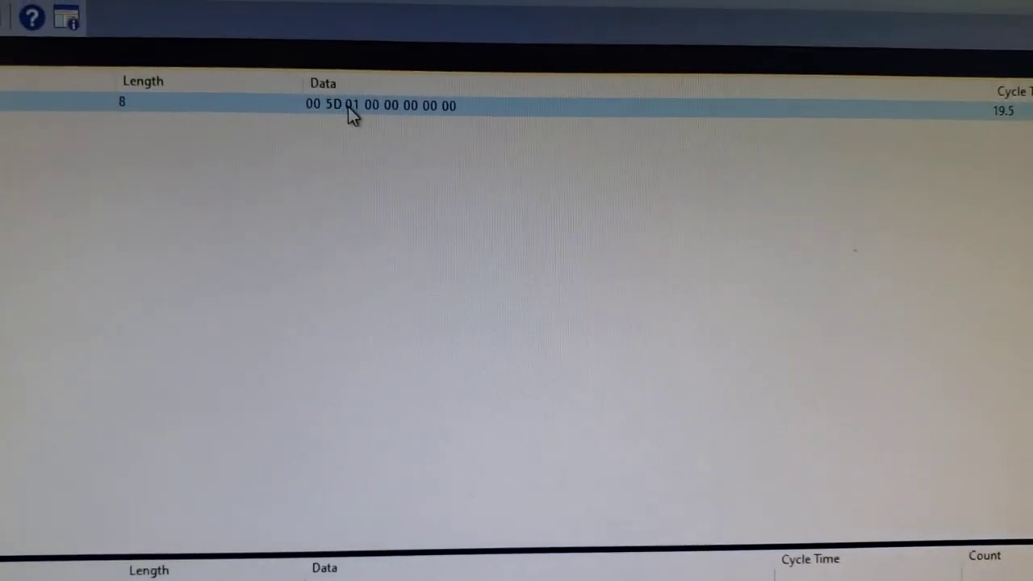
right_click(379, 107)
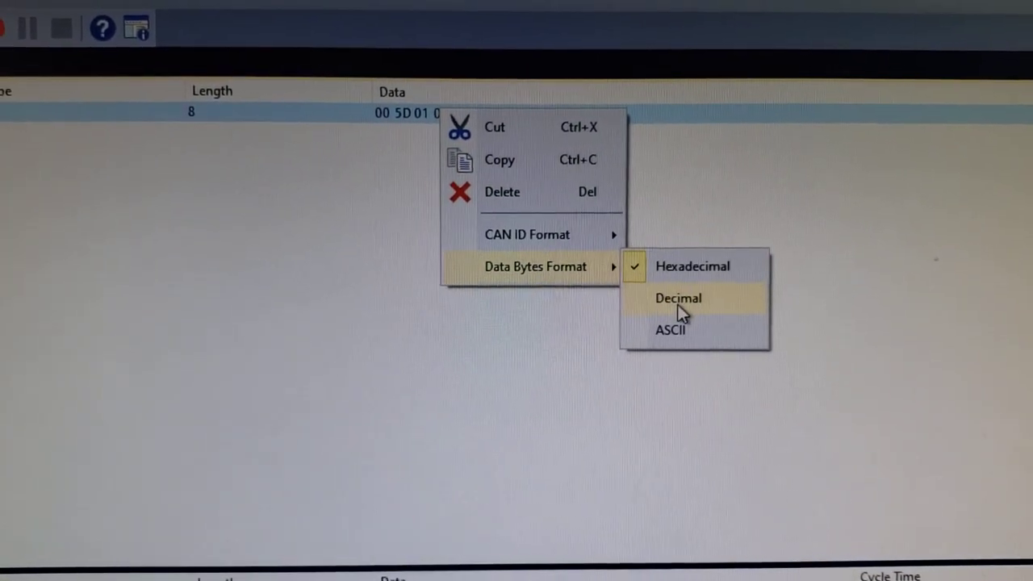
click(678, 297)
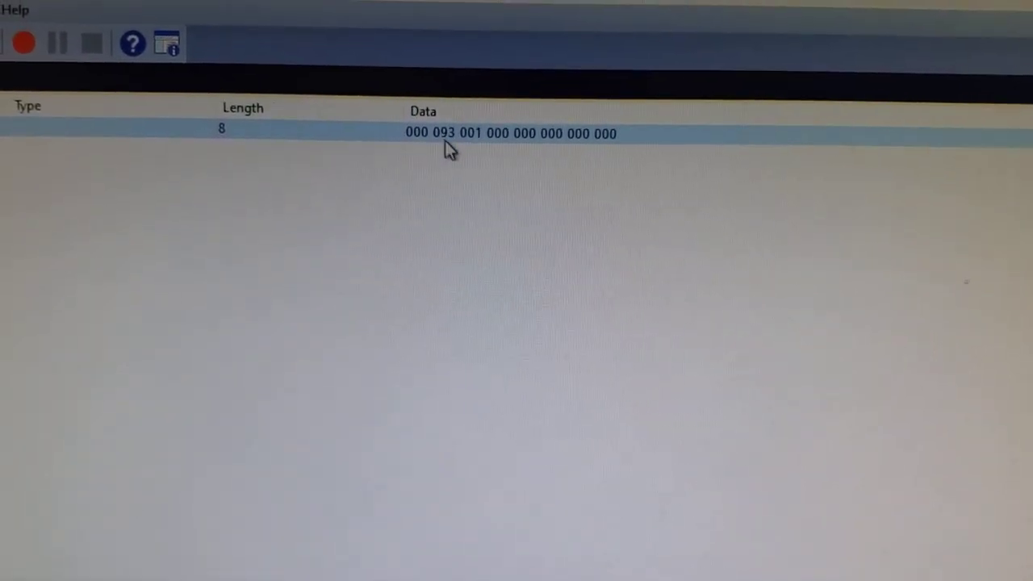